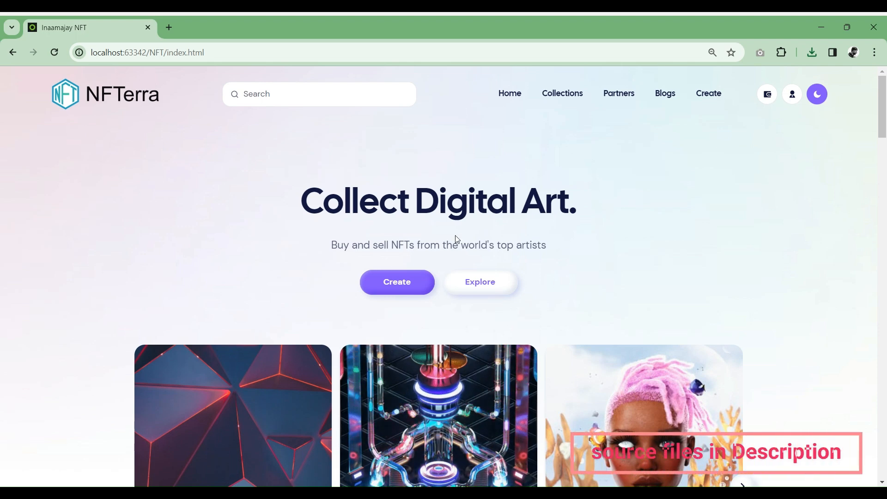
Toggle the NFTerra site between dark and light themes.
{"action": "left_click", "coordinate": [816, 94]}
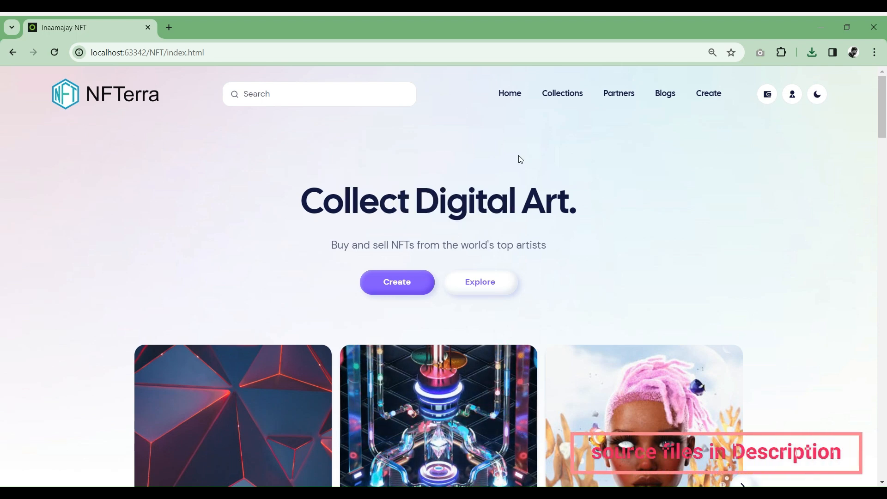
{"action": "left_click", "coordinate": [816, 94]}
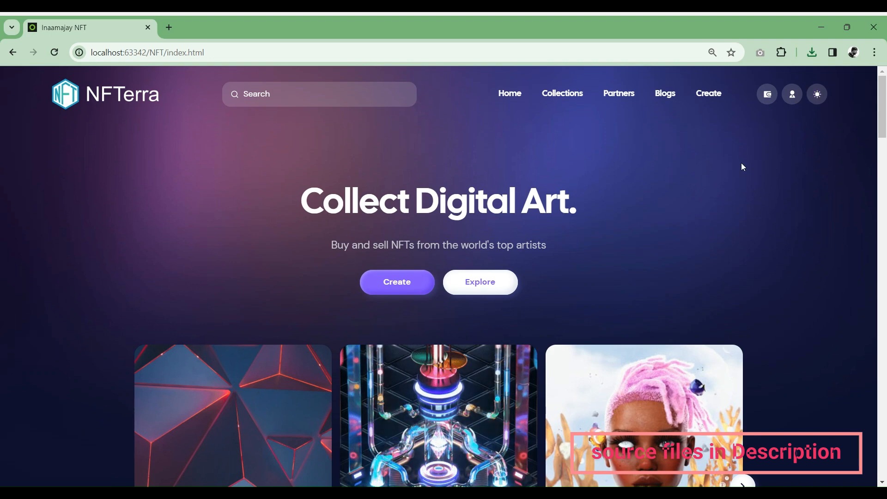
{"action": "left_click", "coordinate": [816, 93]}
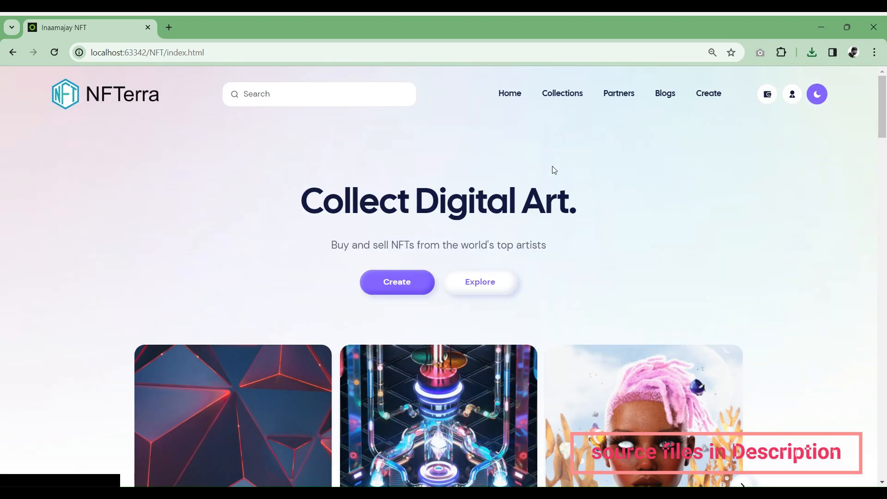
Scroll the home page down to the footer, then go to the Collections page.
{"action": "scroll", "scroll_direction": "down", "scroll_amount": 3}
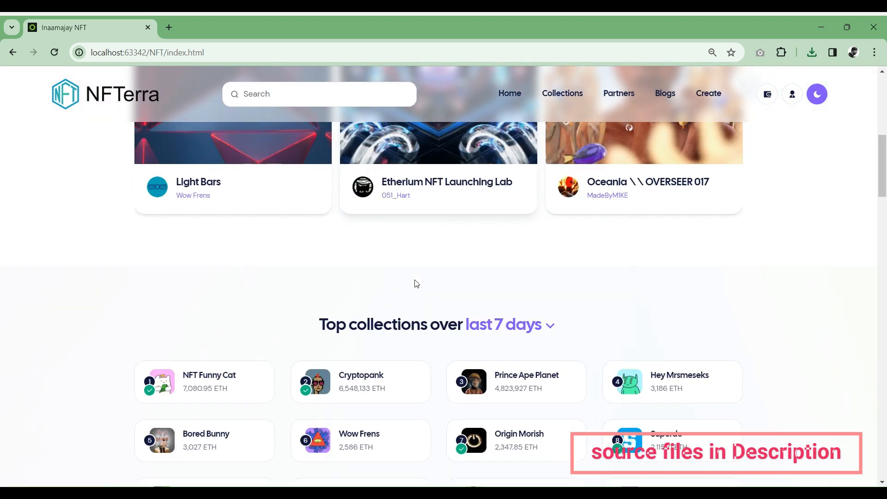
{"action": "scroll", "scroll_direction": "down", "scroll_amount": 3}
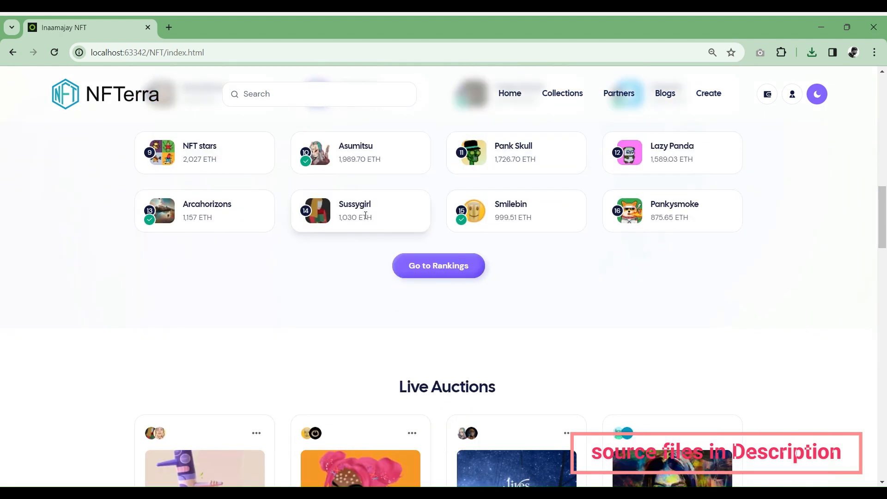
{"action": "scroll", "scroll_direction": "down", "scroll_amount": 3}
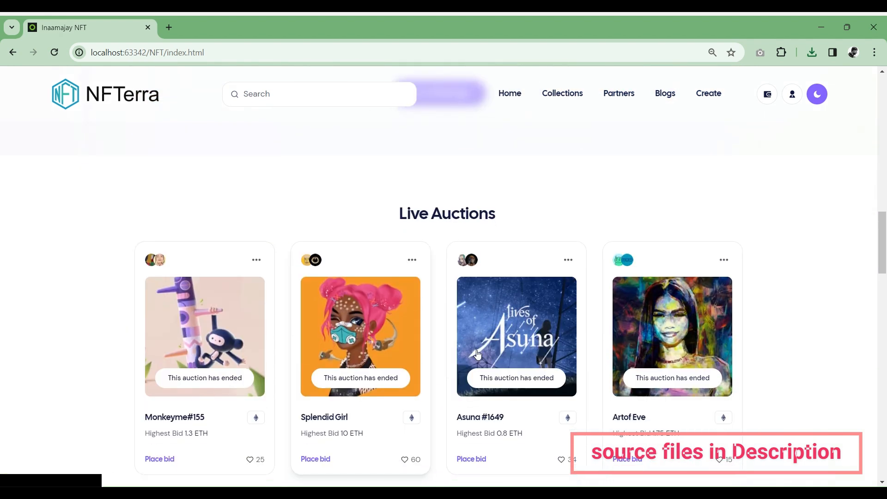
{"action": "scroll", "scroll_direction": "down", "scroll_amount": 3}
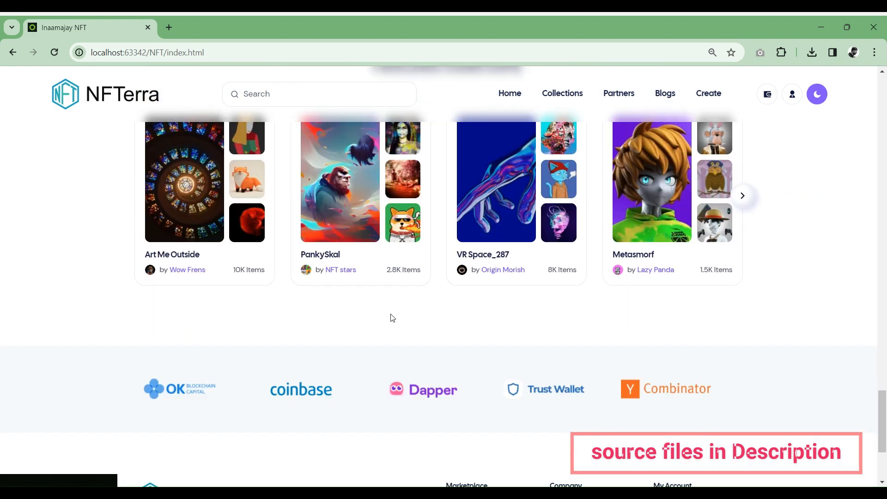
{"action": "scroll", "scroll_direction": "down", "scroll_amount": 3}
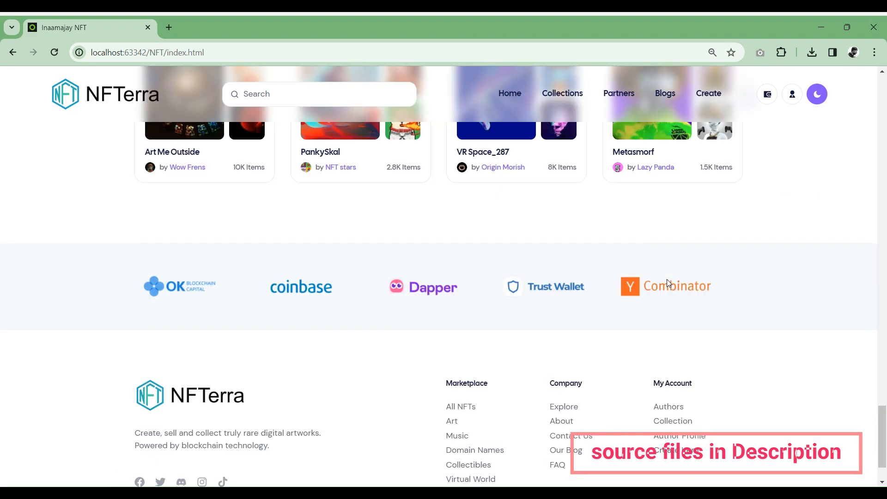
{"action": "scroll", "scroll_direction": "up", "scroll_amount": 3}
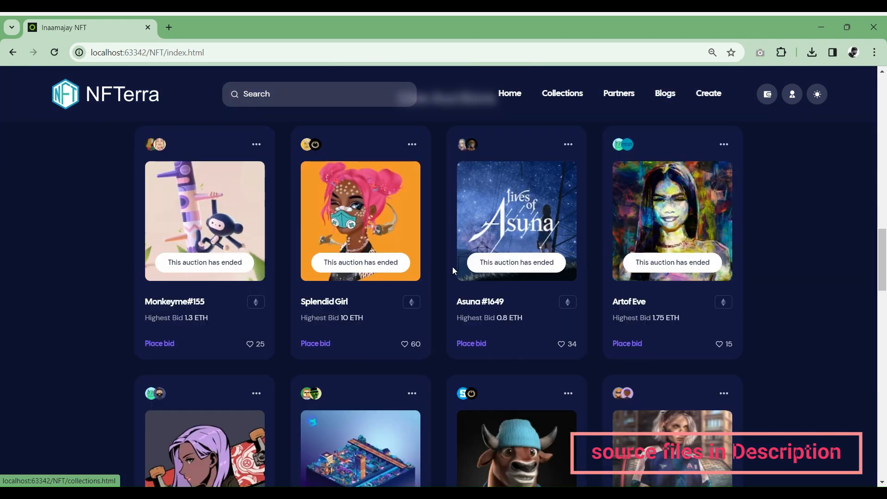
{"action": "scroll", "scroll_direction": "down", "scroll_amount": 3}
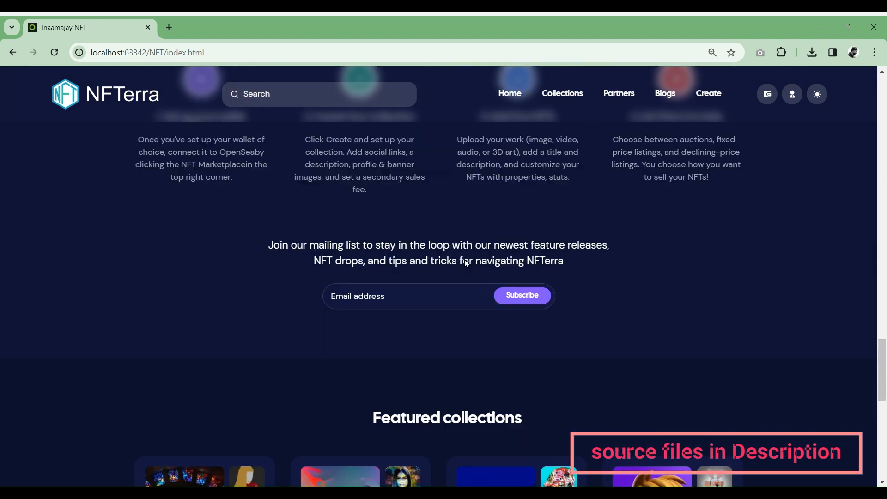
{"action": "left_click", "coordinate": [560, 93]}
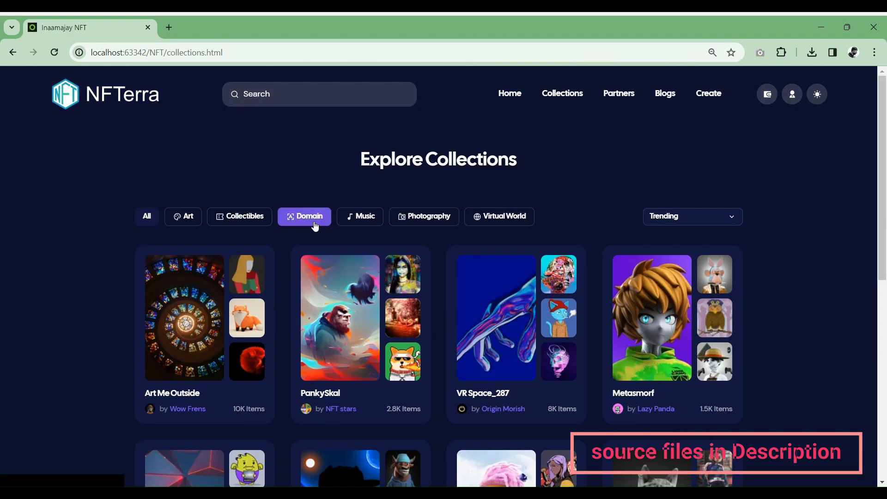
{"action": "left_click", "coordinate": [691, 216]}
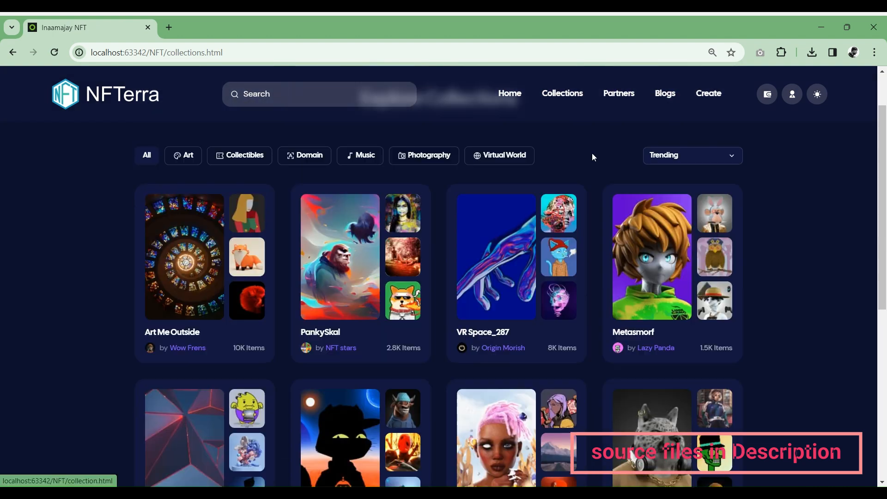
Open the Partners page and scroll through its features, FAQ and testimonial.
{"action": "left_click", "coordinate": [618, 94]}
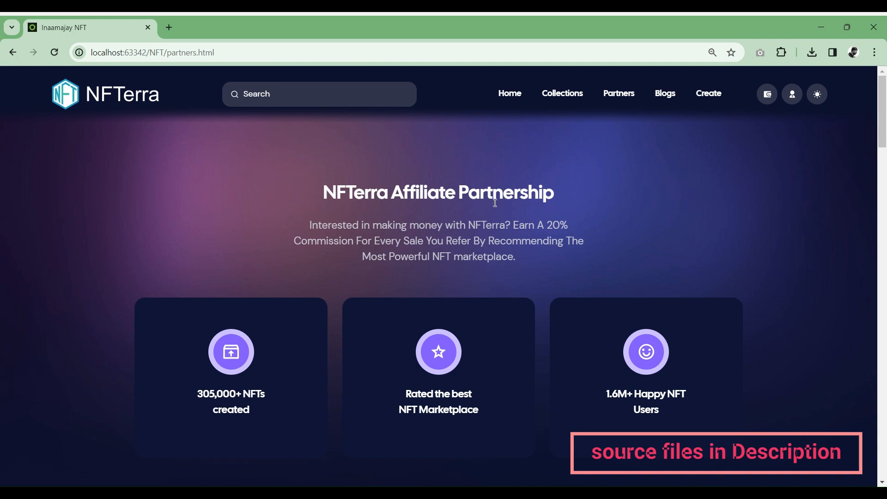
{"action": "scroll", "scroll_direction": "down", "scroll_amount": 3}
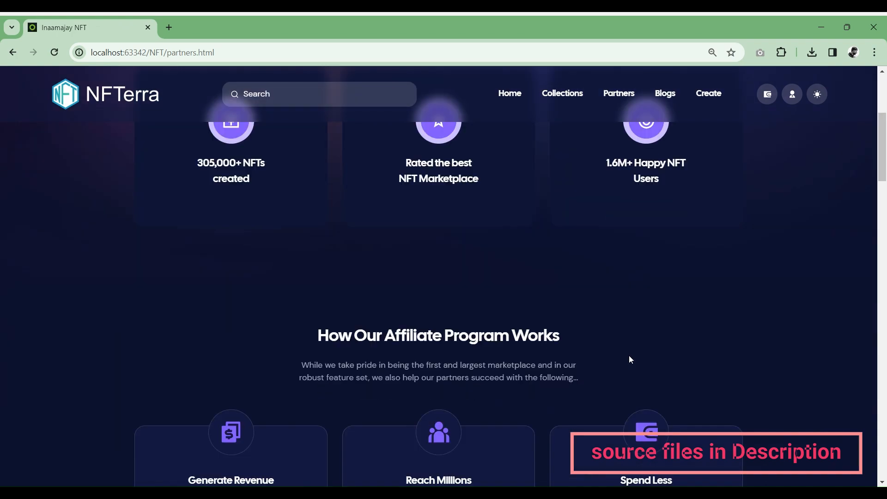
{"action": "scroll", "scroll_direction": "down", "scroll_amount": 3}
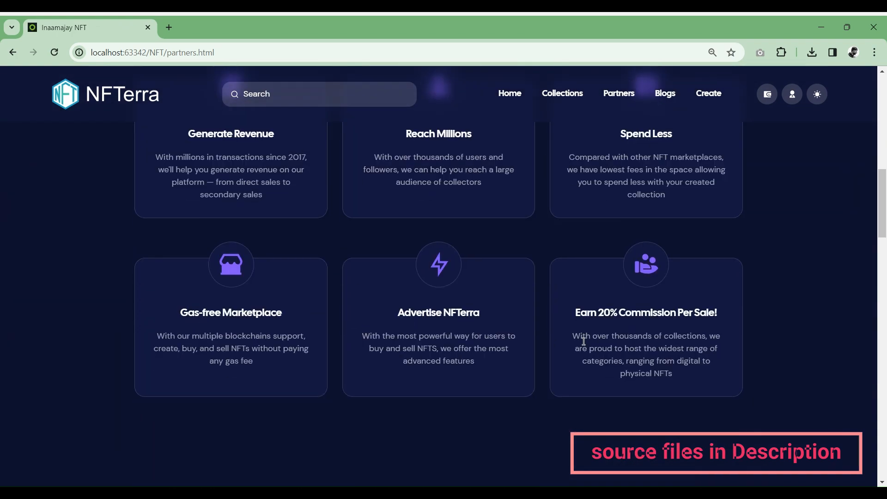
{"action": "scroll", "scroll_direction": "down", "scroll_amount": 3}
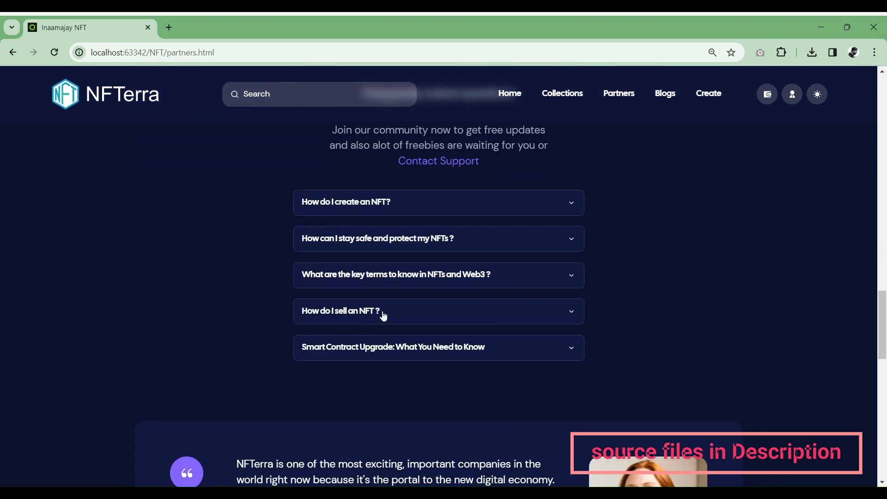
{"action": "scroll", "scroll_direction": "down", "scroll_amount": 3}
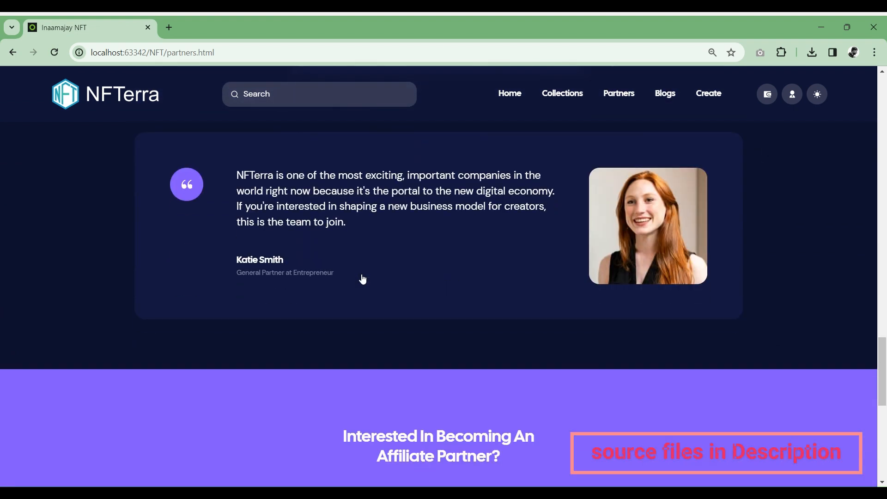
Open the account and balance menu, then toggle the theme until light mode is active.
{"action": "left_click", "coordinate": [791, 94]}
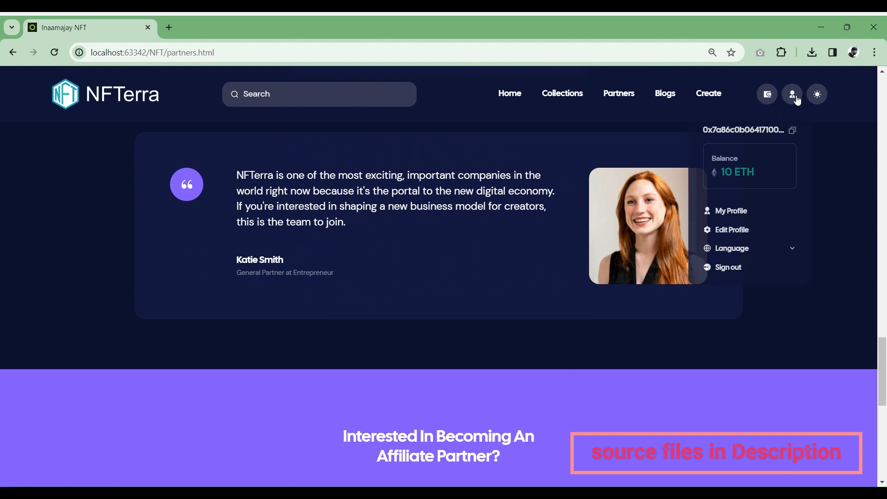
{"action": "left_click", "coordinate": [816, 93]}
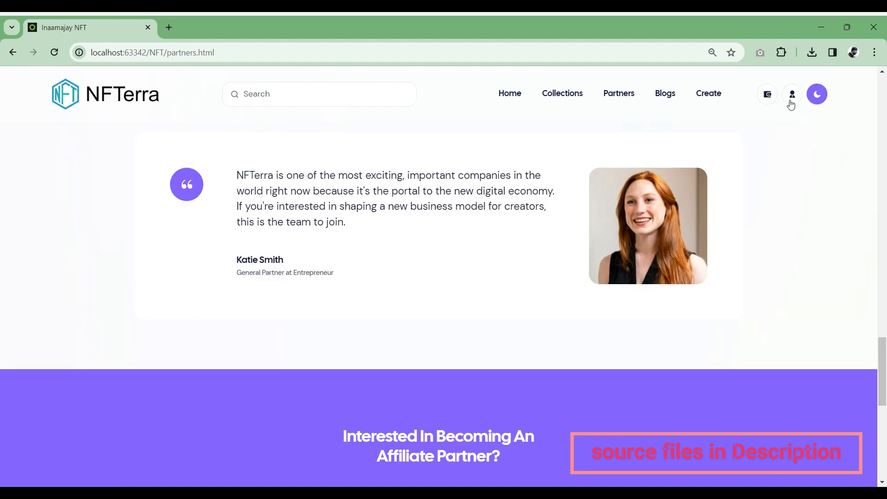
{"action": "left_click", "coordinate": [816, 94]}
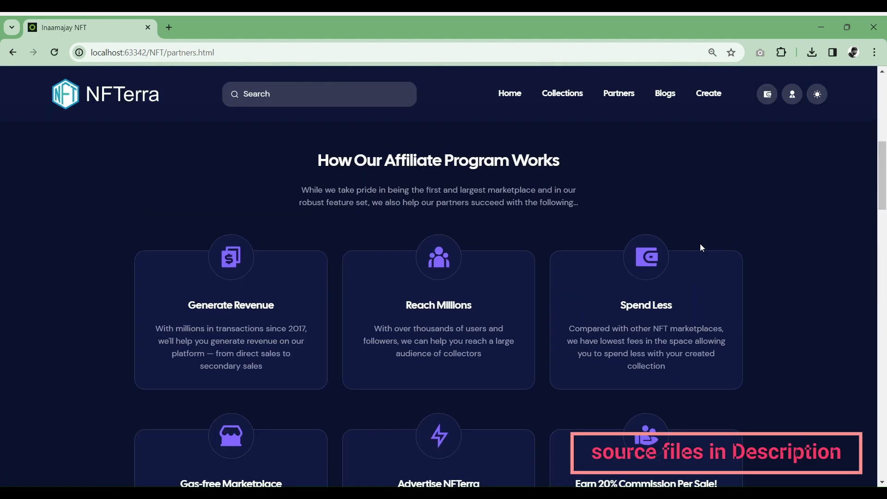
{"action": "left_click", "coordinate": [817, 94]}
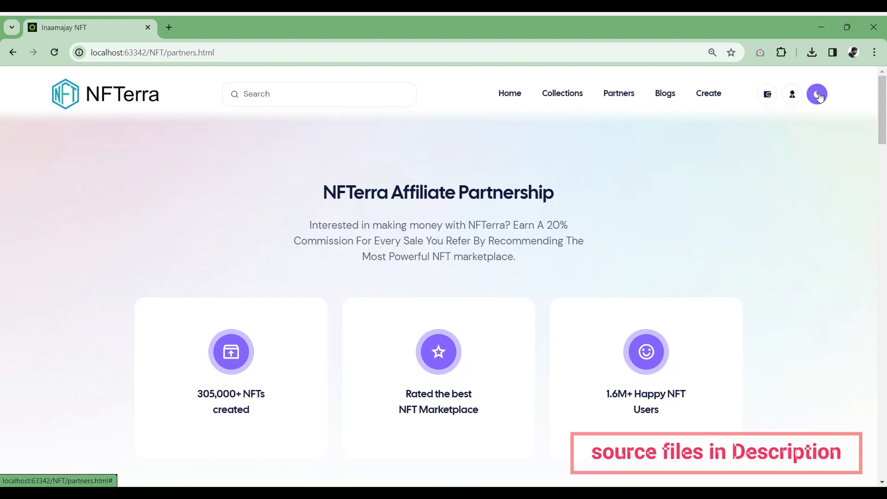
Open Blogs, scroll through the post cards and load more posts.
{"action": "left_click", "coordinate": [664, 94]}
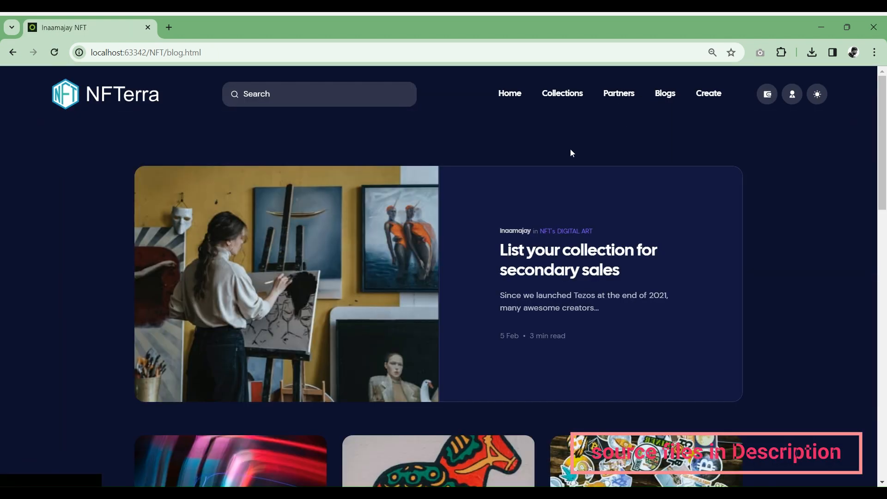
{"action": "mouse_move", "coordinate": [519, 290]}
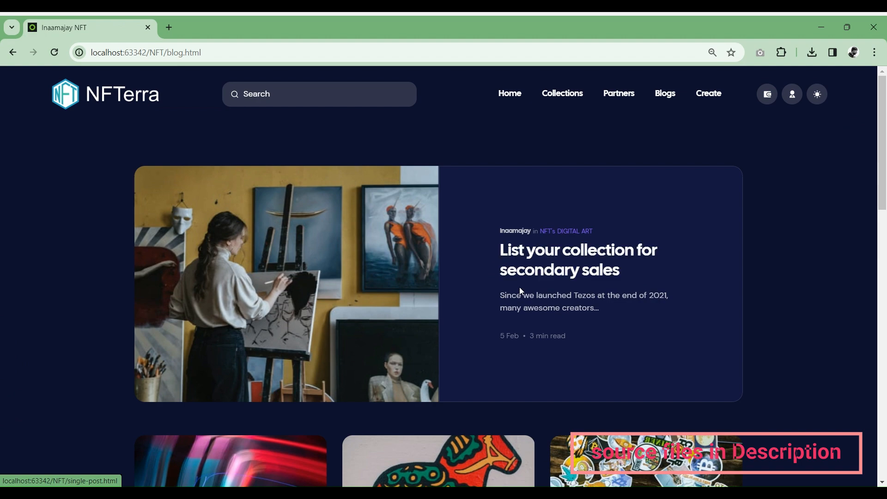
{"action": "scroll", "scroll_direction": "down", "scroll_amount": 3}
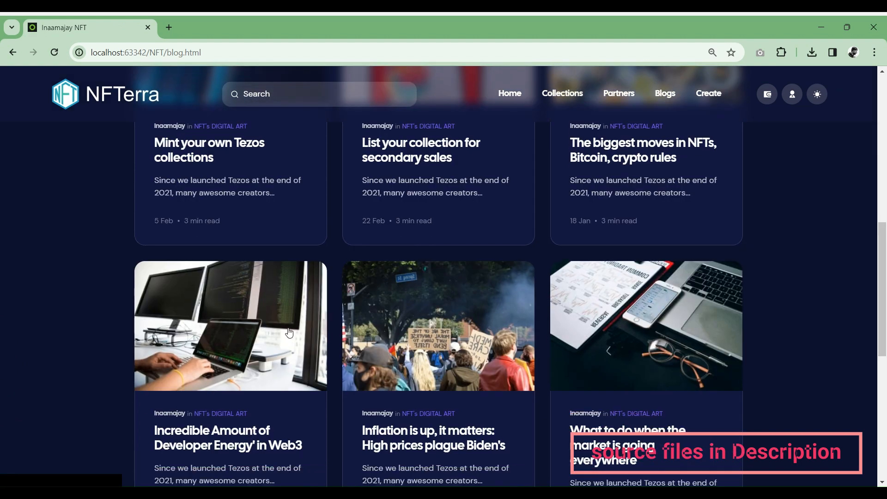
{"action": "scroll", "scroll_direction": "down", "scroll_amount": 3}
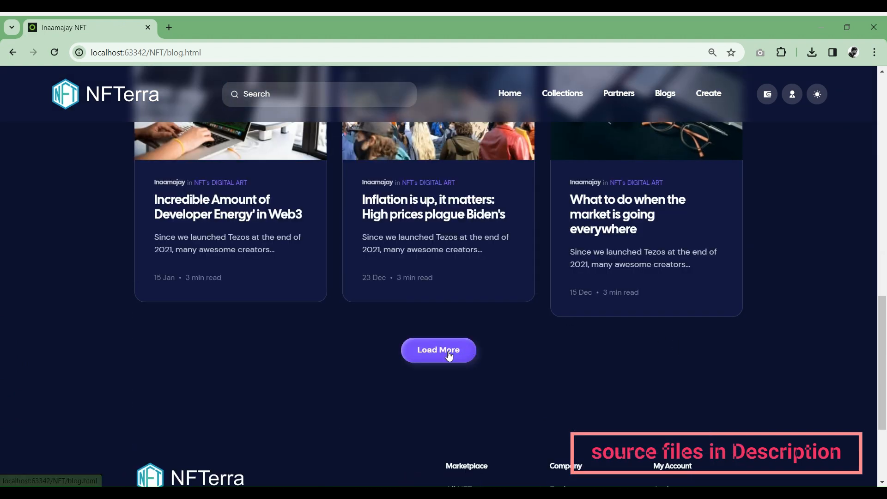
{"action": "left_click", "coordinate": [438, 349]}
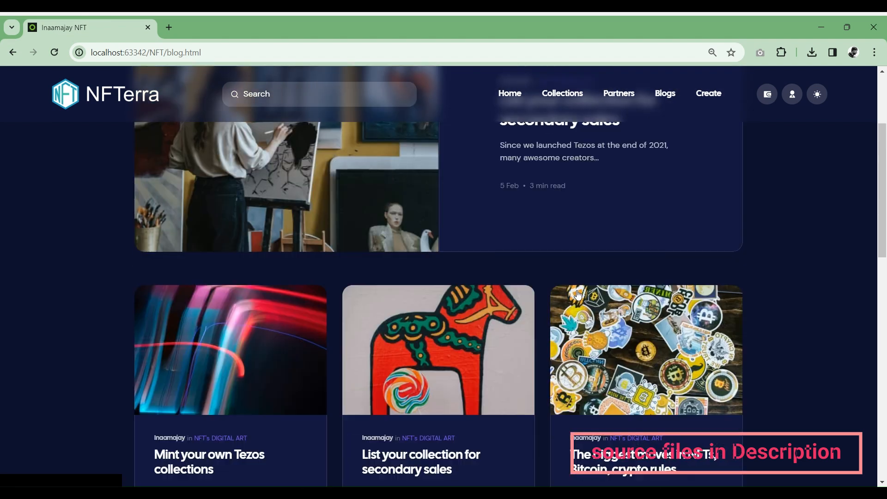
Open the Create item page, select its heading, and toggle light then dark theme.
{"action": "left_click", "coordinate": [708, 93]}
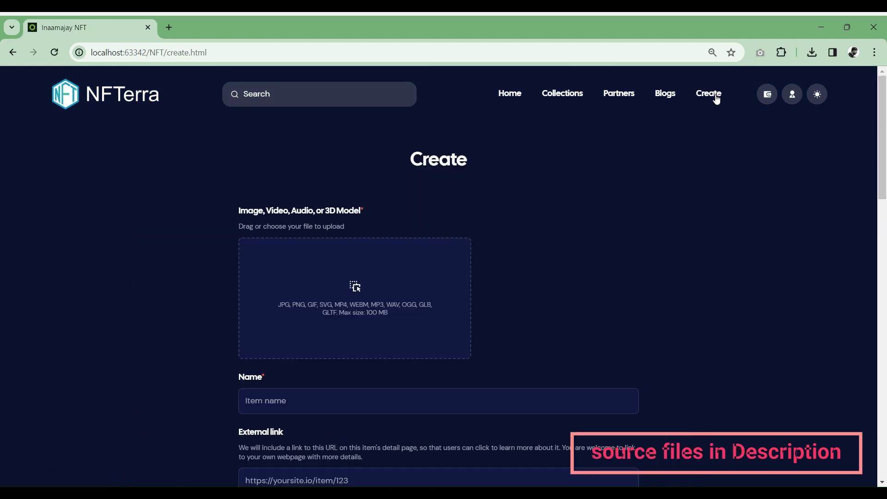
{"action": "left_click", "coordinate": [355, 298]}
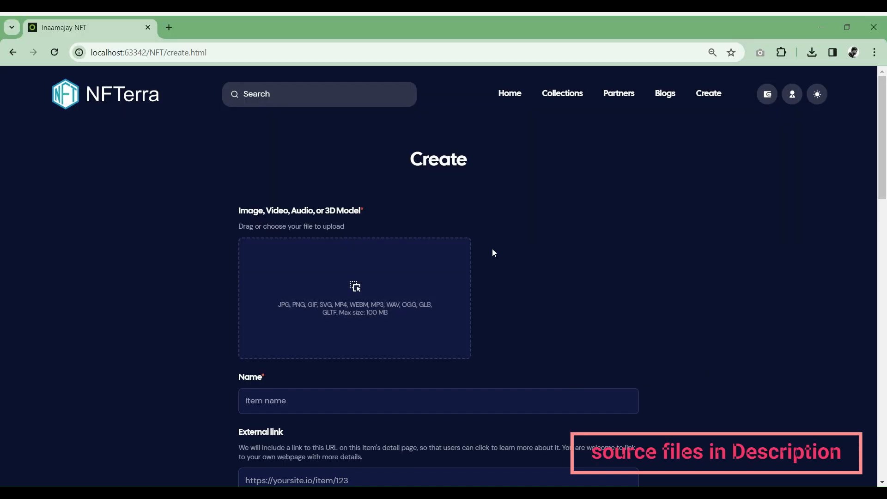
{"action": "double_click", "coordinate": [437, 159]}
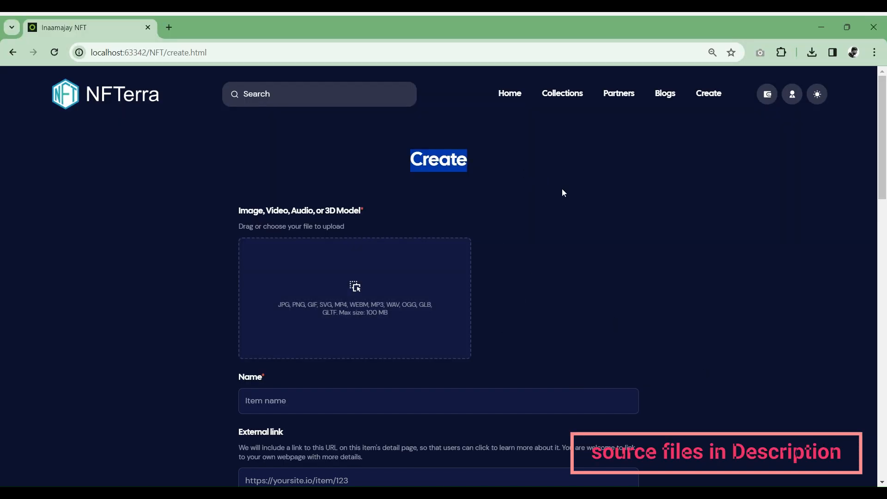
{"action": "left_click", "coordinate": [816, 94]}
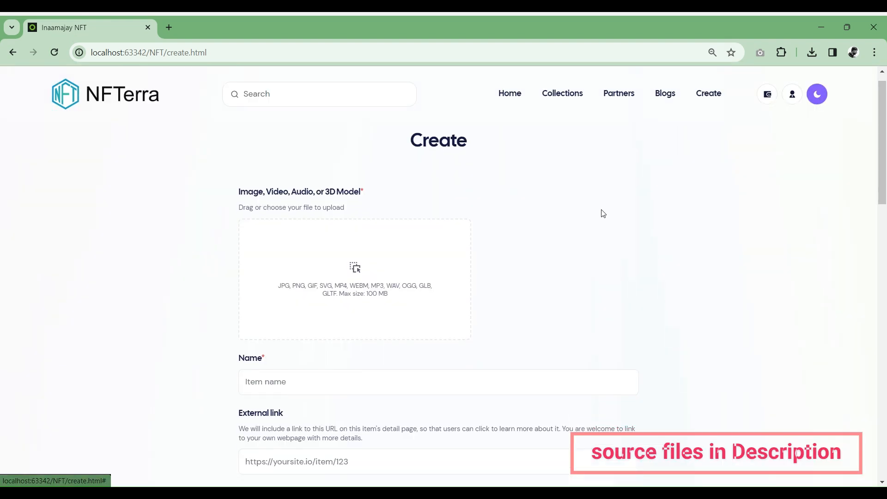
{"action": "left_click", "coordinate": [816, 93]}
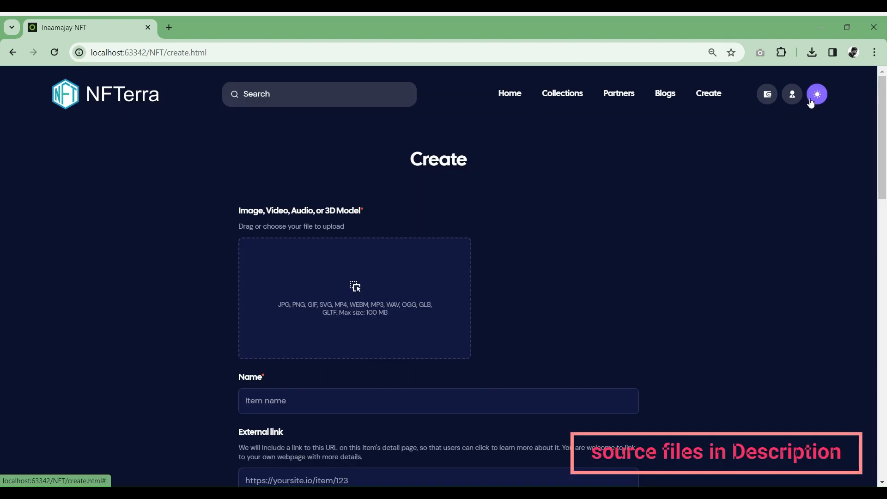
Enable Unlockable Content, scroll to the form footer, and return to the home page.
{"action": "scroll", "scroll_direction": "down", "scroll_amount": 3}
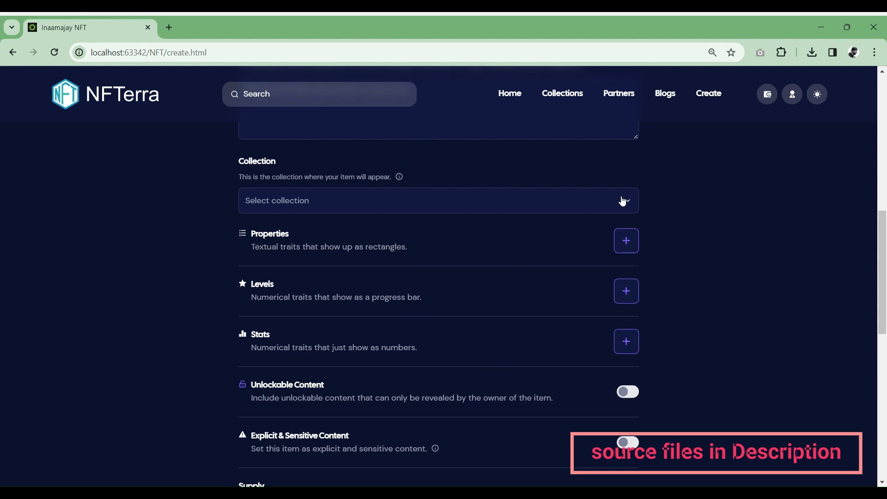
{"action": "left_click", "coordinate": [625, 240]}
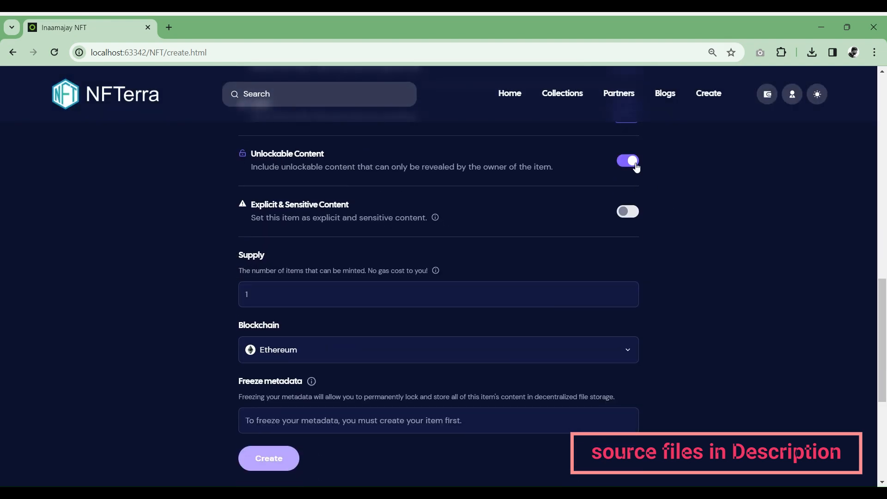
{"action": "scroll", "scroll_direction": "down", "scroll_amount": 3}
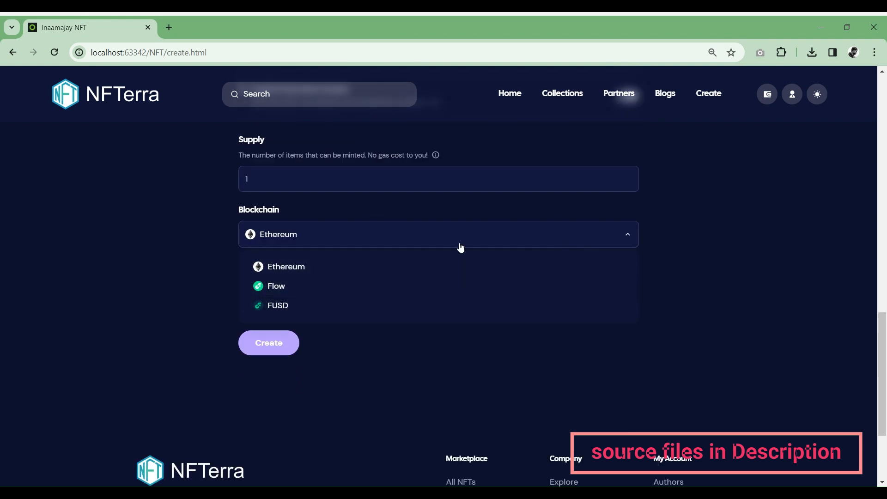
{"action": "scroll", "scroll_direction": "down", "scroll_amount": 3}
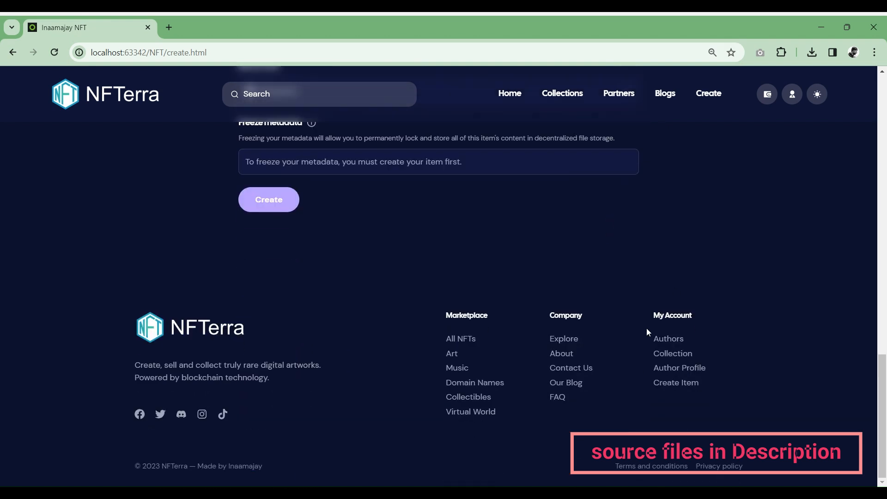
{"action": "left_click", "coordinate": [508, 93]}
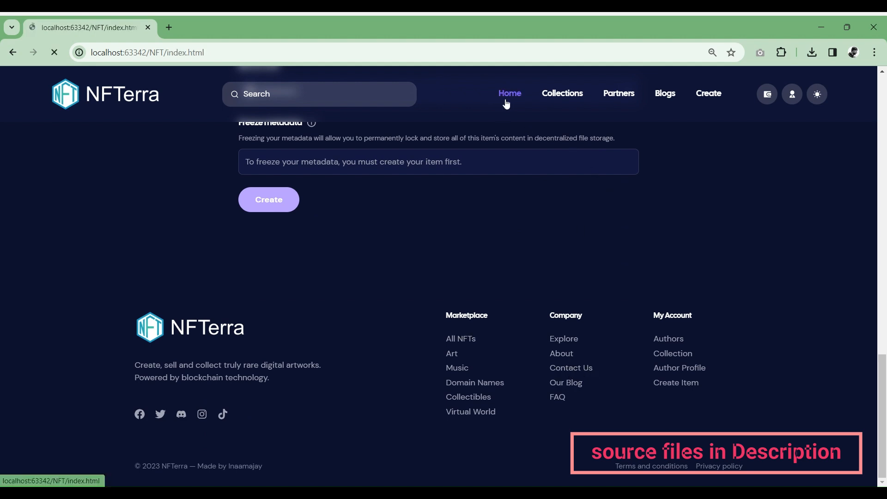
{"action": "left_click", "coordinate": [508, 93]}
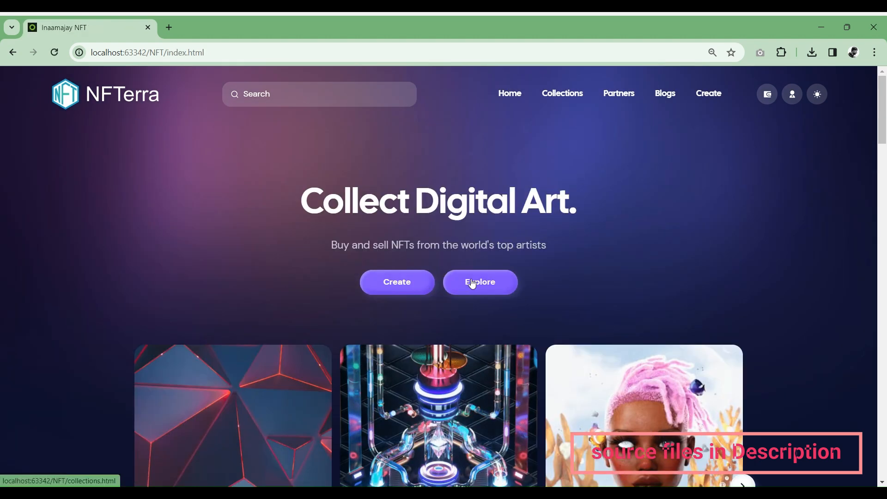
{"action": "scroll", "scroll_direction": "down", "scroll_amount": 3}
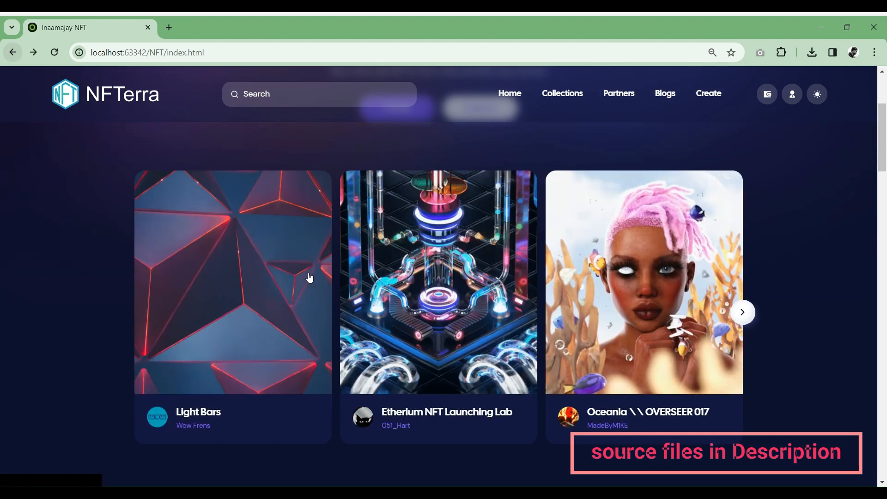
{"action": "scroll", "scroll_direction": "down", "scroll_amount": 3}
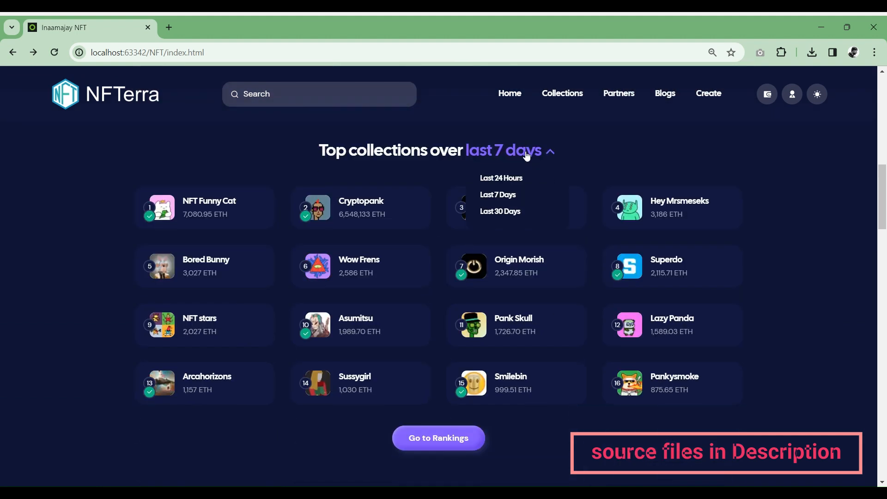
{"action": "scroll", "scroll_direction": "down", "scroll_amount": 3}
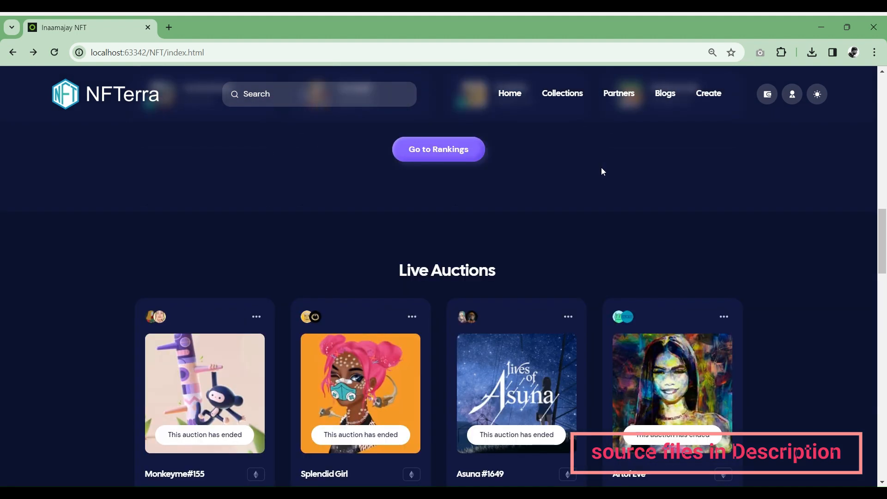
{"action": "scroll", "scroll_direction": "down", "scroll_amount": 3}
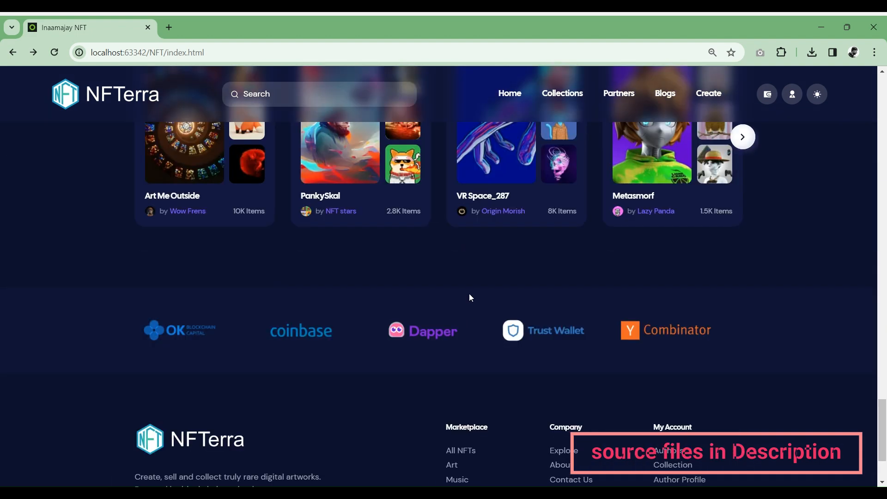
{"action": "mouse_move", "coordinate": [553, 326]}
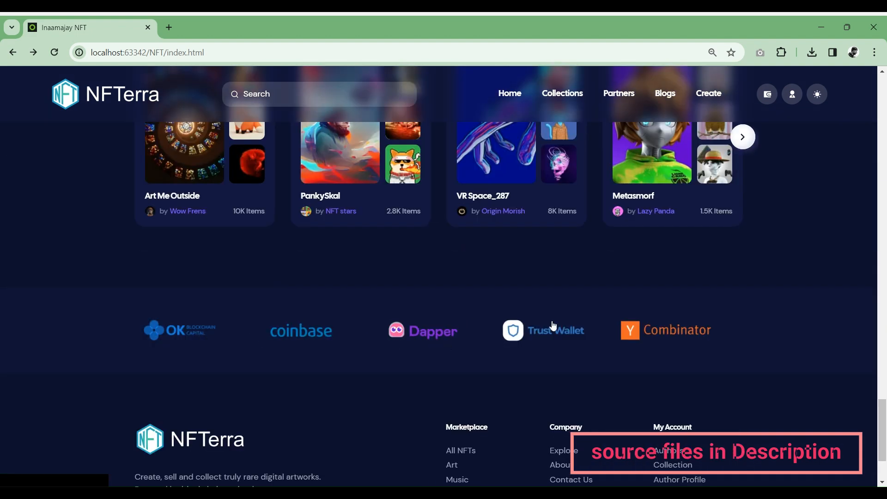
{"action": "scroll", "scroll_direction": "up", "scroll_amount": 3}
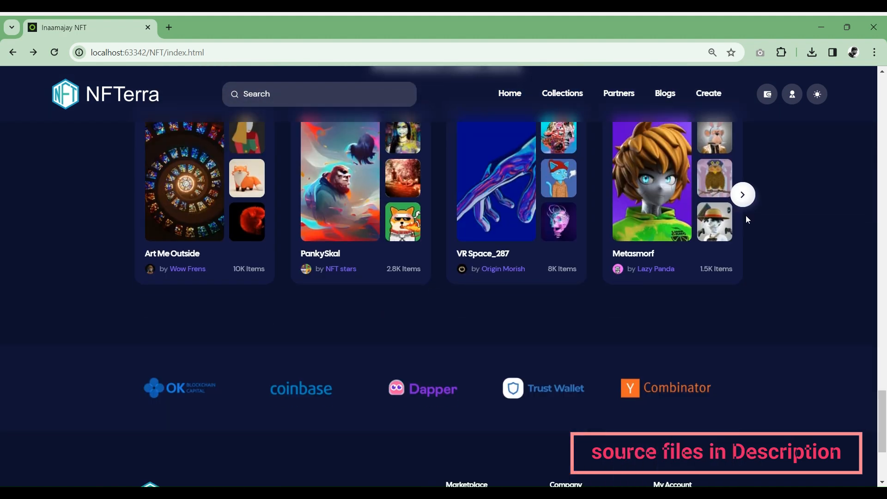